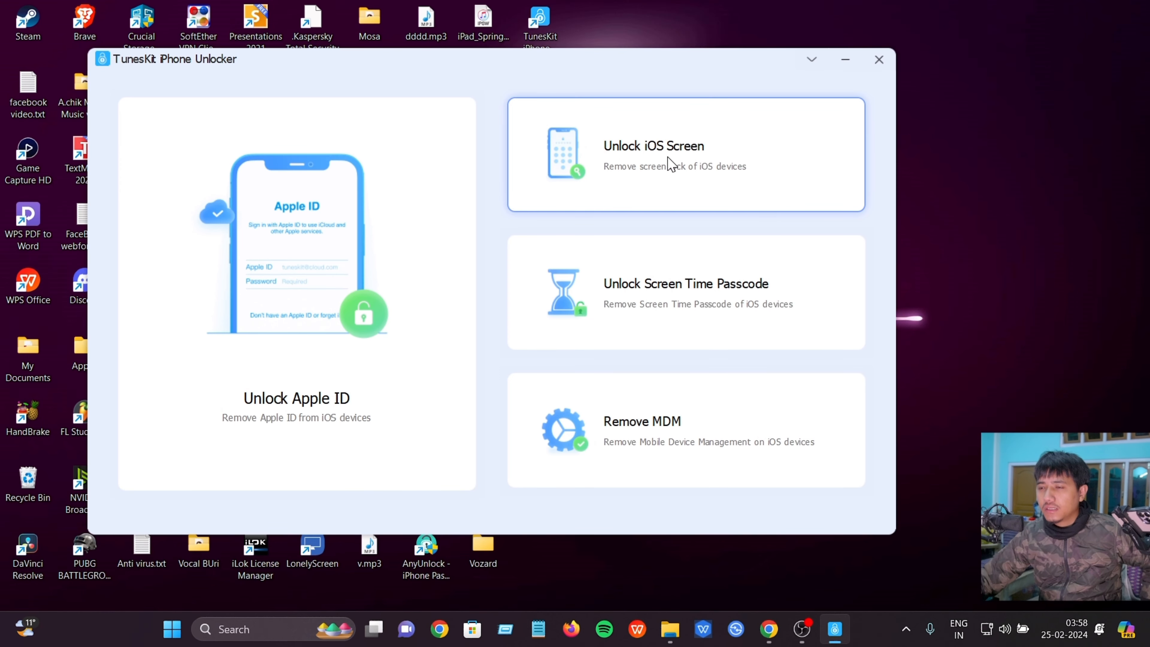
- Choose Unlock iOS Screen to reach the firmware download page for the iPad mini 5
click(685, 154)
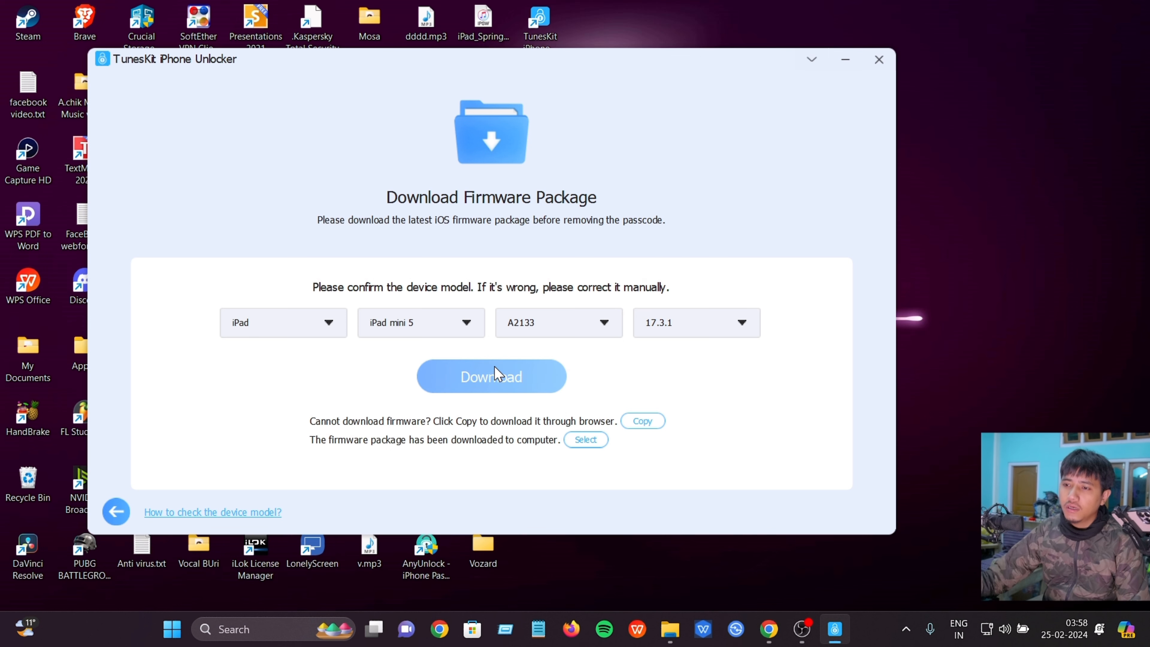
- Select firmware version 17.3.1 for the iPad mini 5 (A2133) and download it
click(739, 322)
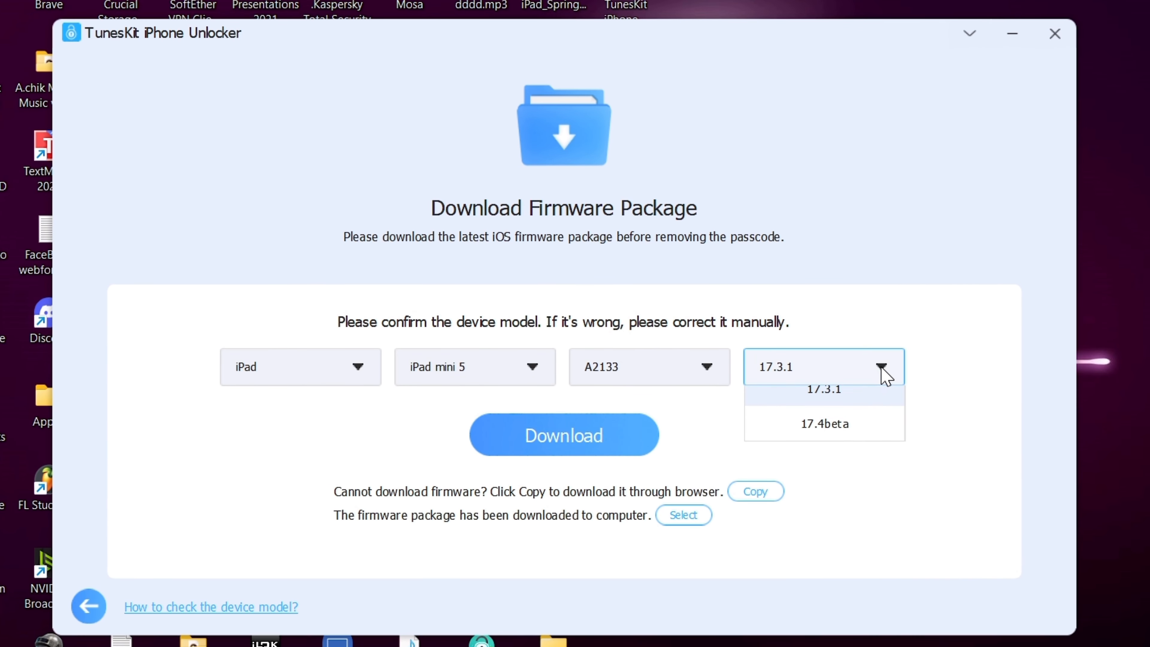
mouse_move(818, 451)
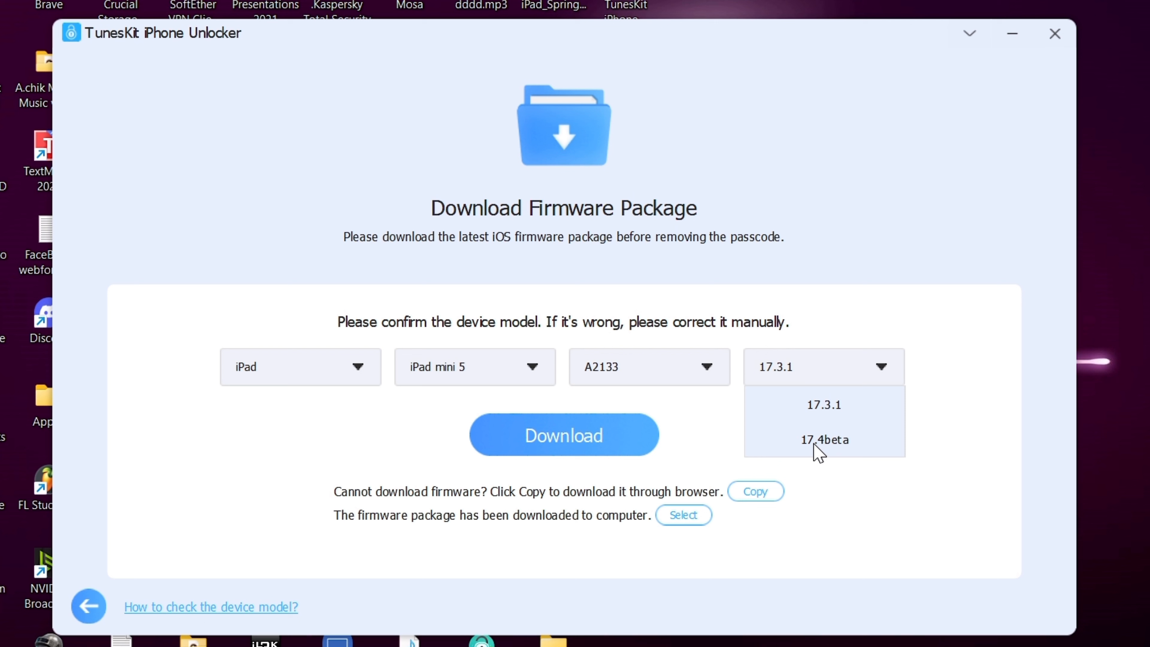
mouse_move(837, 452)
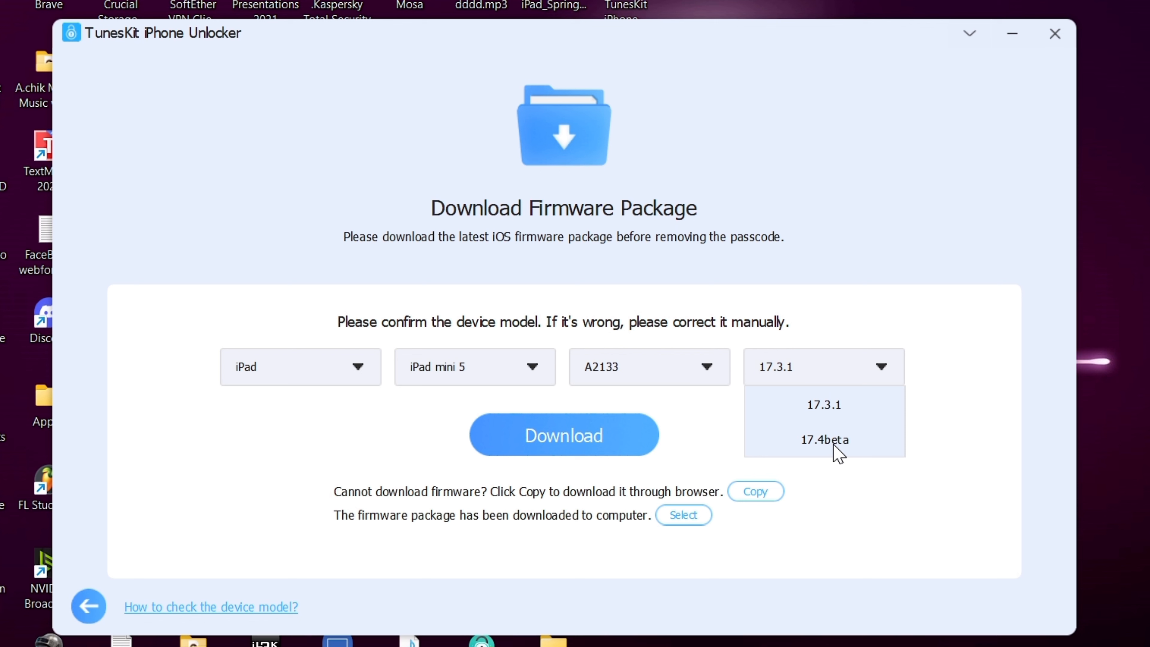
mouse_move(824, 404)
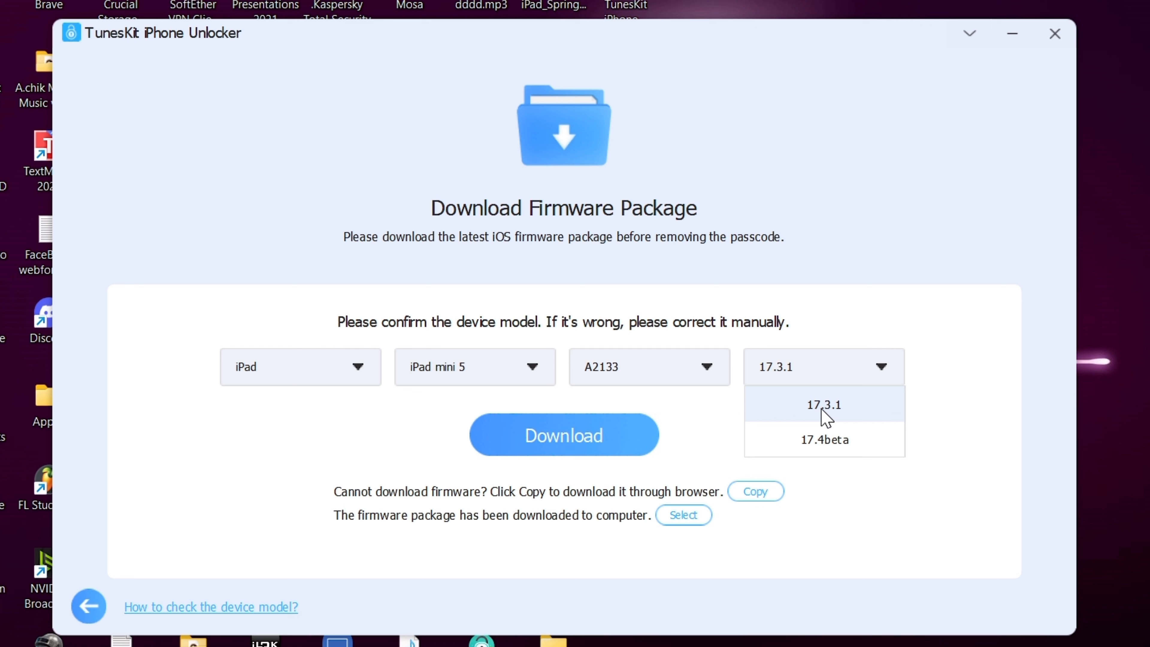
click(823, 405)
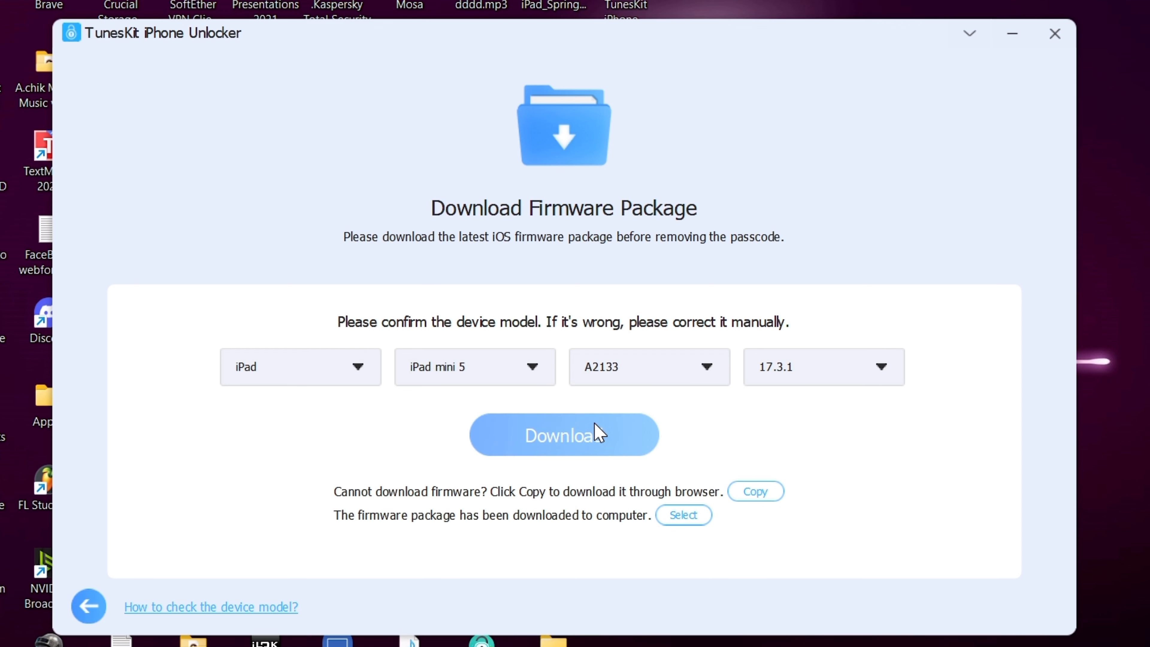
mouse_move(601, 454)
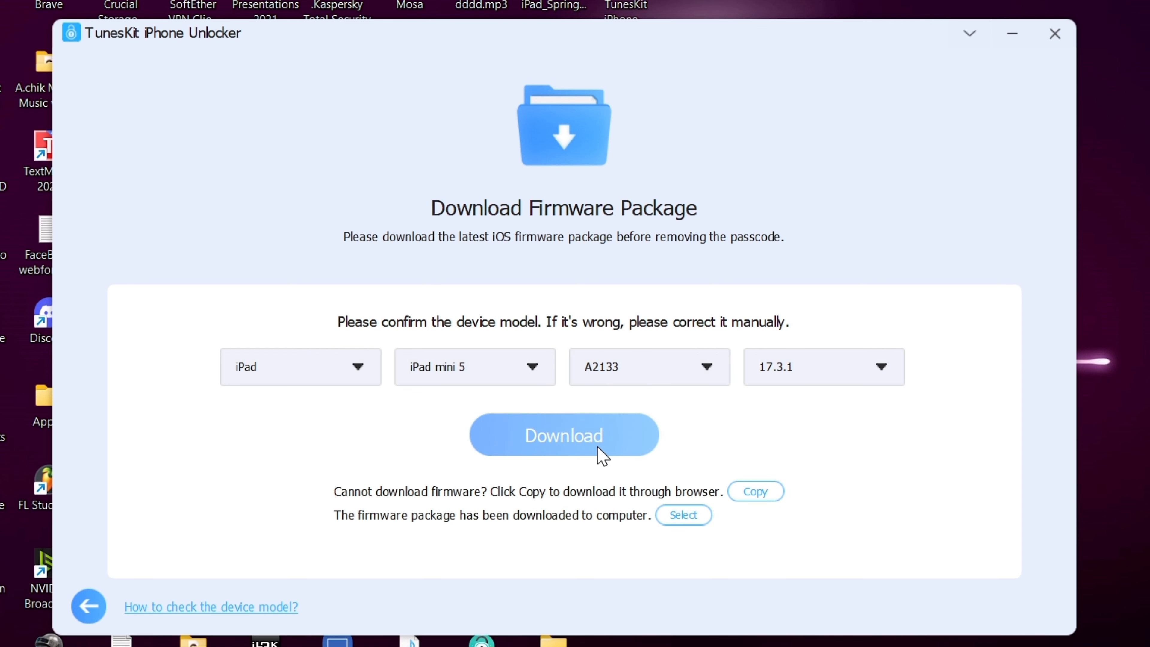
click(563, 434)
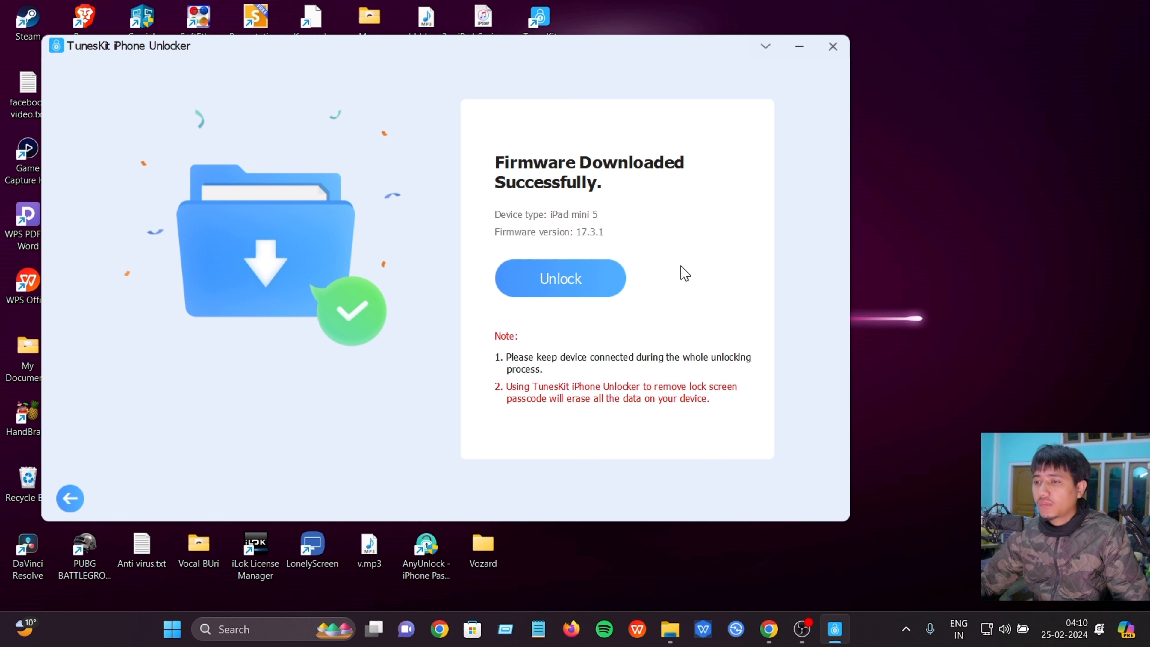
mouse_move(663, 310)
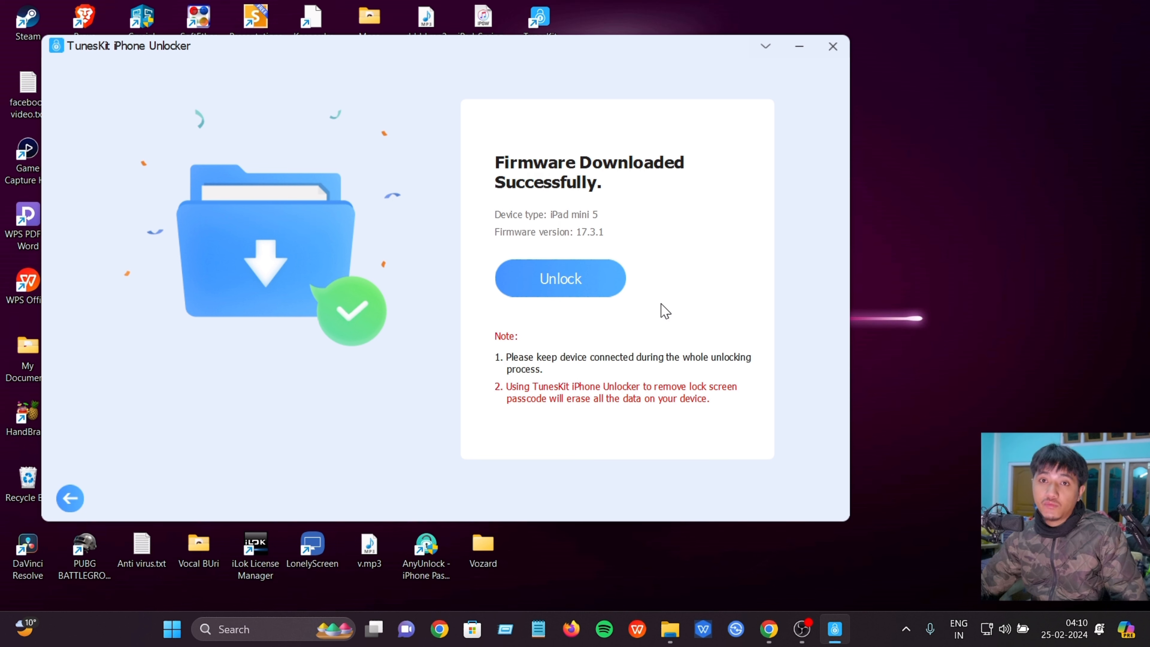
mouse_move(559, 278)
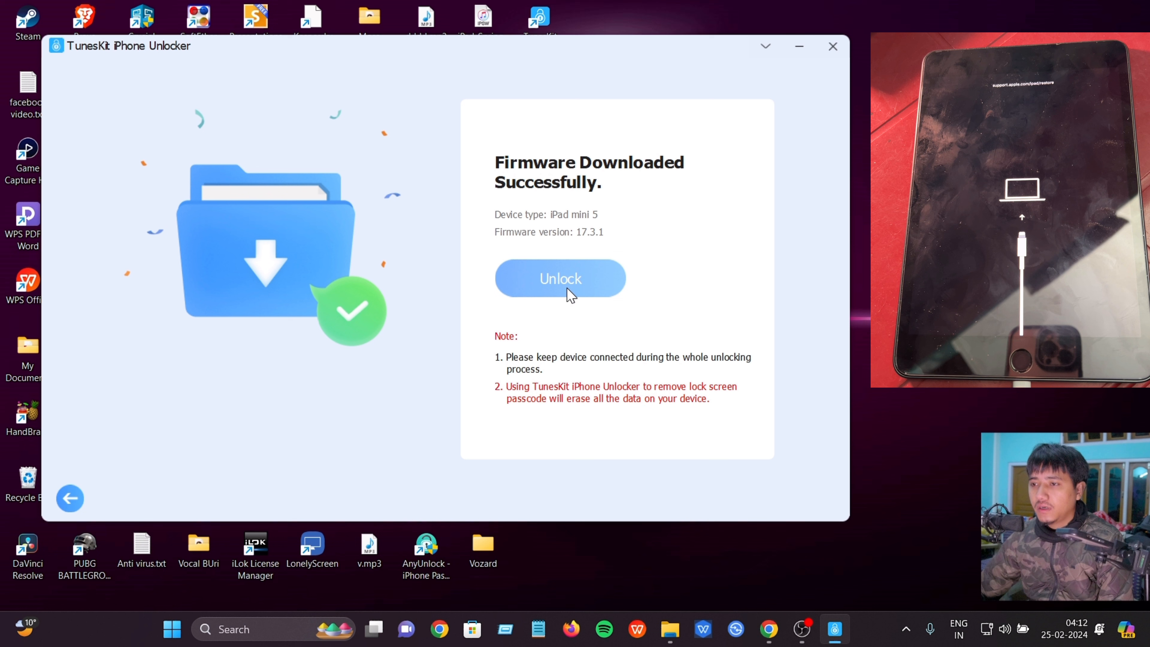
- Start the unlock and confirm the data-erase warning so the firmware begins unzipping
click(560, 278)
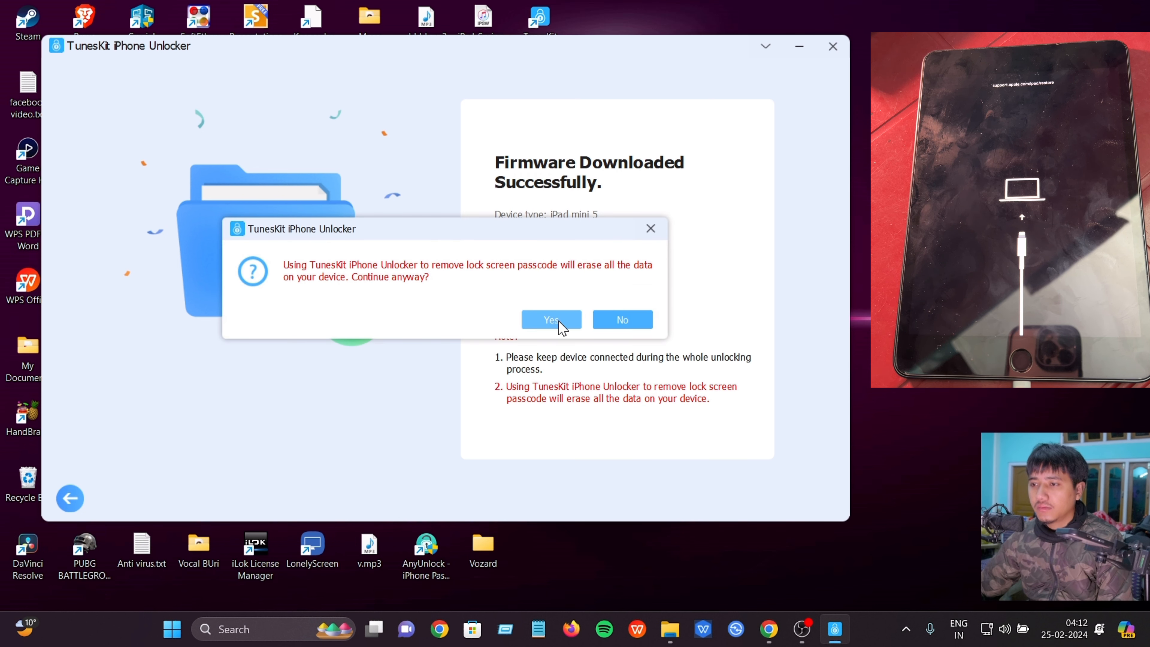
click(551, 319)
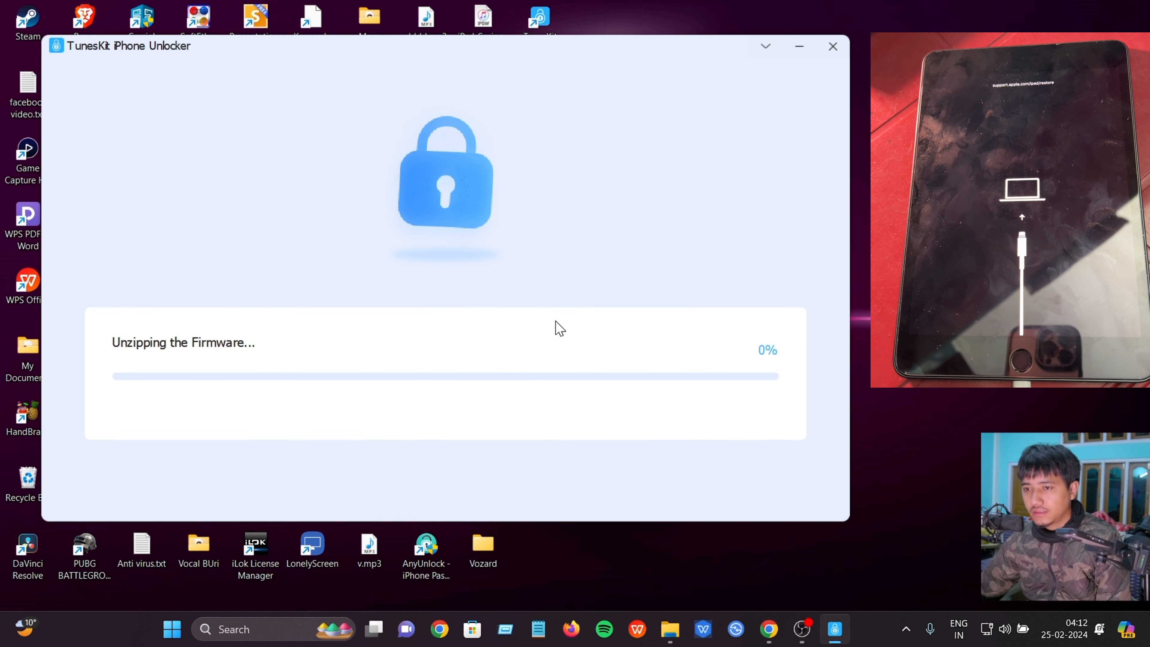
mouse_move(388, 359)
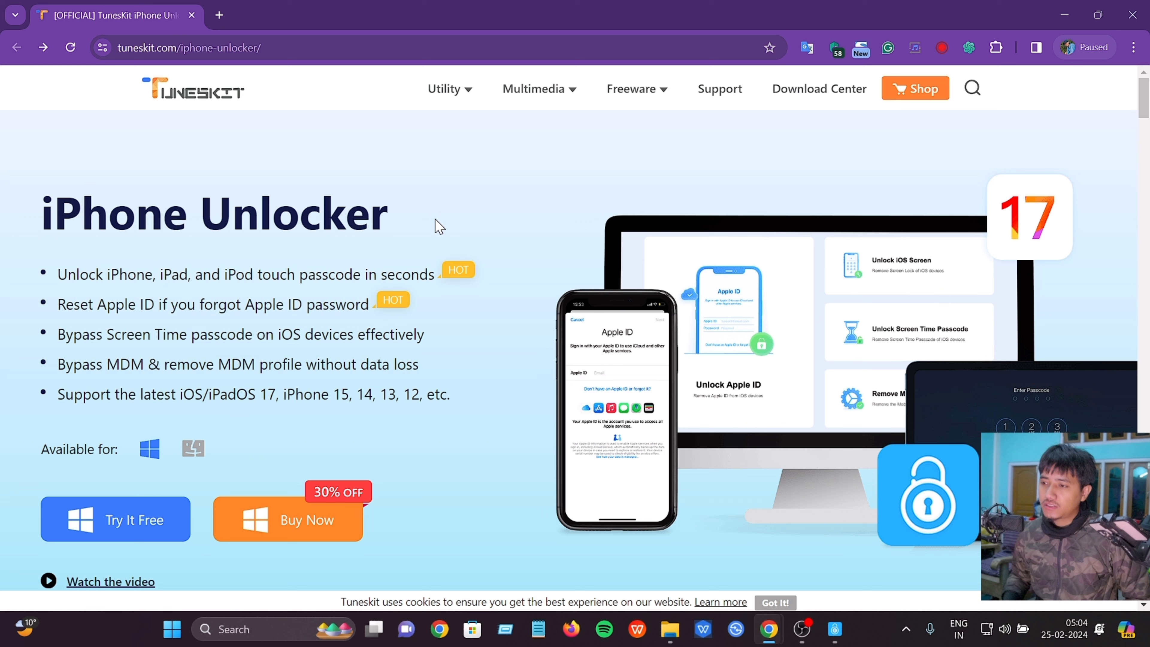
mouse_move(316, 525)
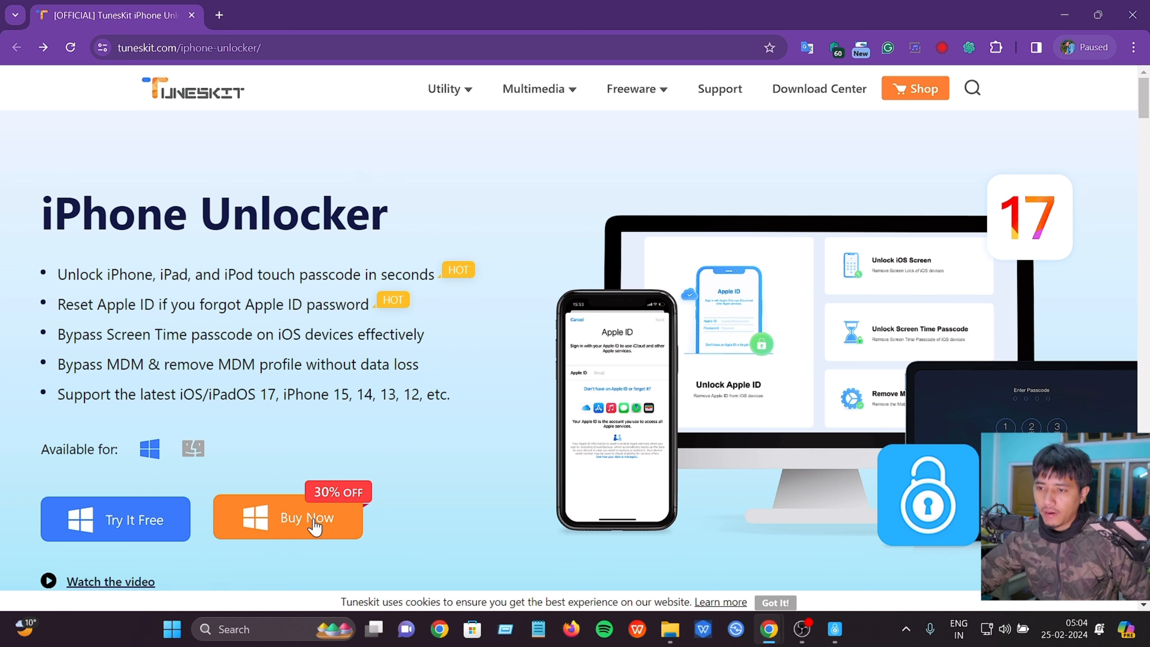
- Go to Buy Now for iPhone Unlocker for Windows and highlight the 1-Year License plan
click(307, 518)
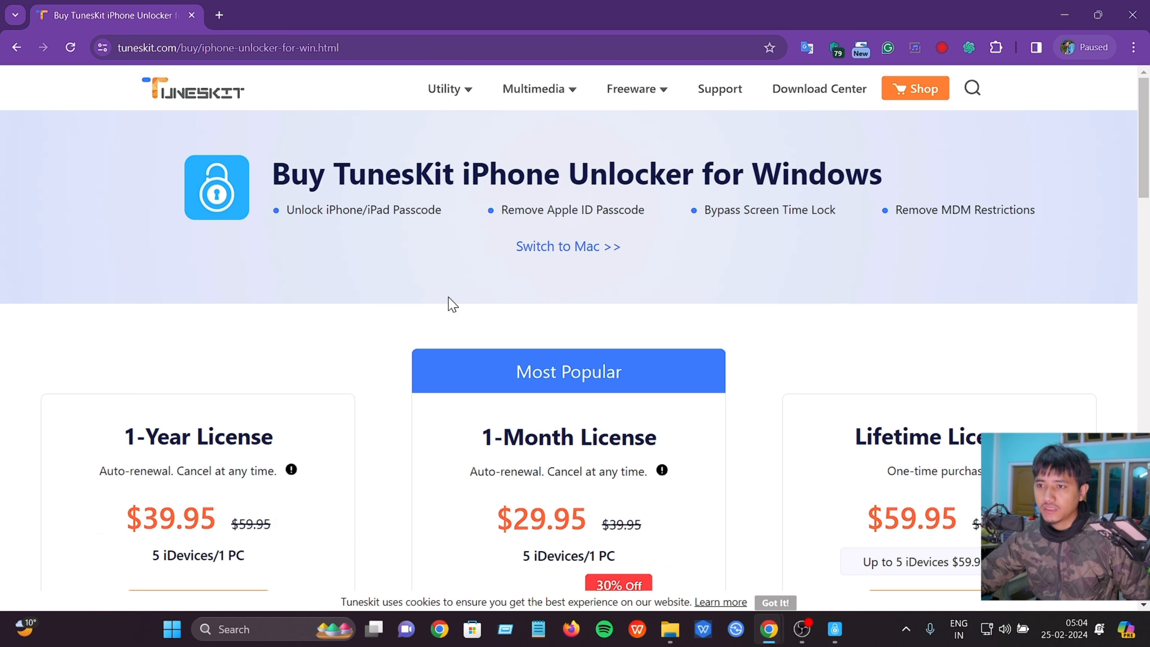
double_click(197, 437)
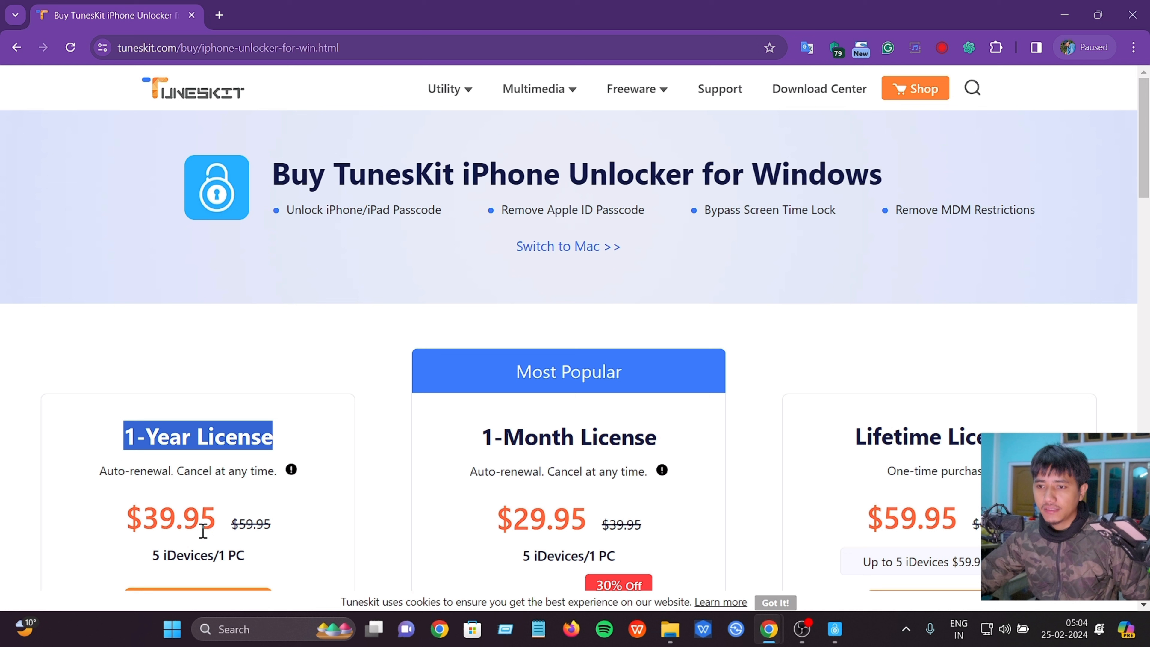